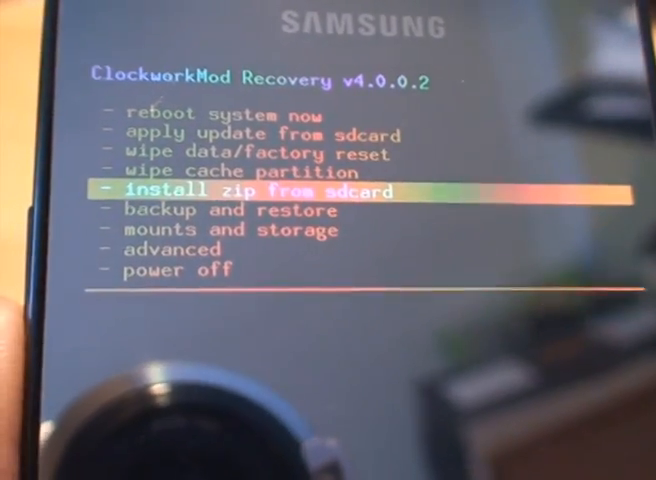
- Move the recovery menu highlight from 'install zip from sdcard' down to 'backup and restore'
{"action": "key", "text": "down"}
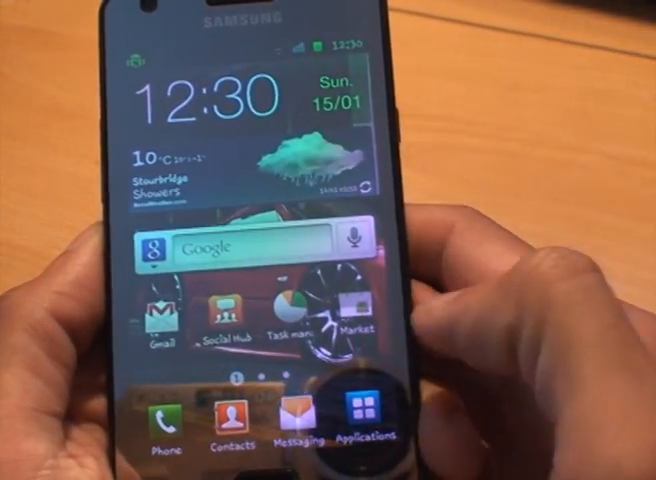
- Launch Social Hub from the home screen and show the Messages tab with the inbox and restored email
{"action": "left_click", "coordinate": [368, 416]}
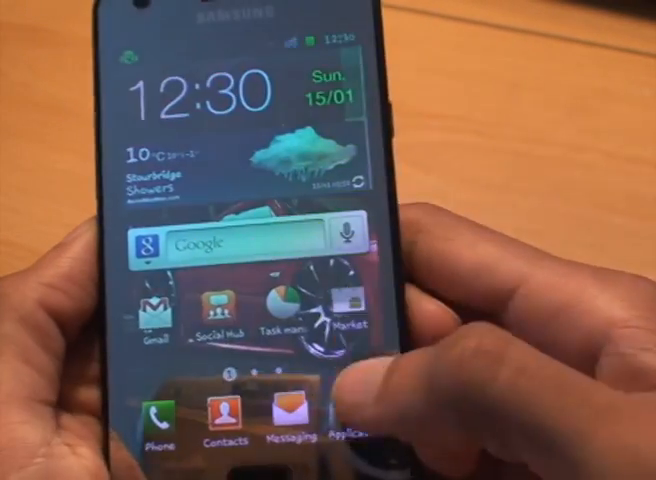
{"action": "left_click", "coordinate": [288, 416]}
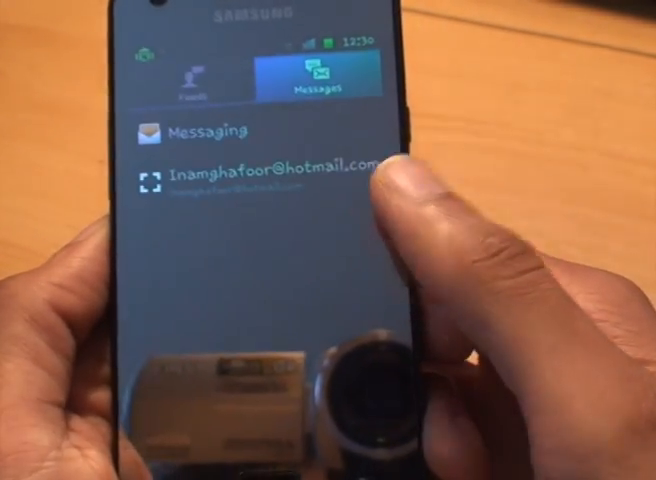